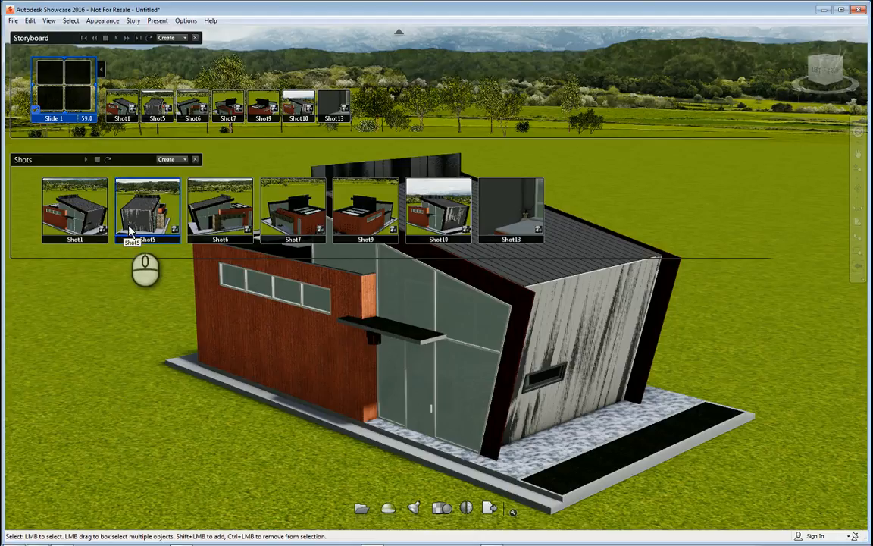
- Move the camera to a top-down view over the house roof
{"action": "left_click", "coordinate": [76, 209]}
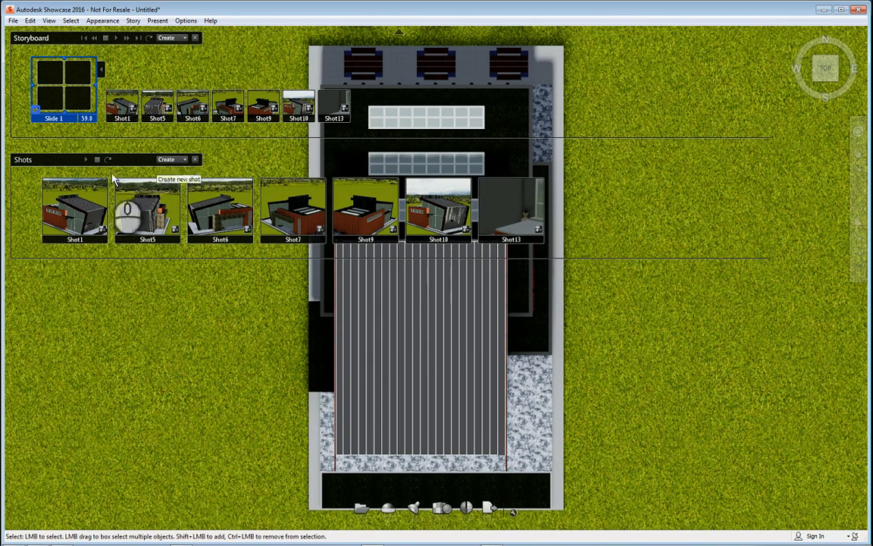
- Capture the overhead view as a new still shot, Shot14, with its properties shown
{"action": "left_click", "coordinate": [167, 159]}
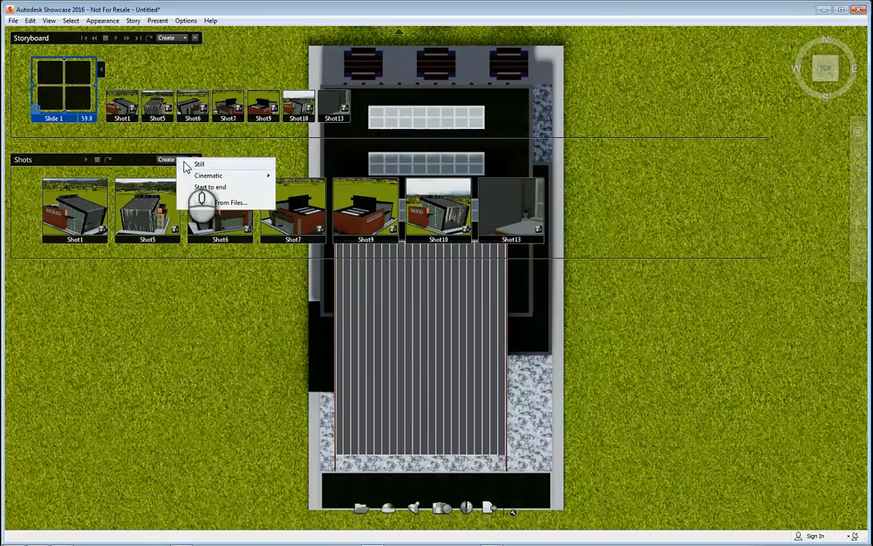
{"action": "mouse_move", "coordinate": [196, 175]}
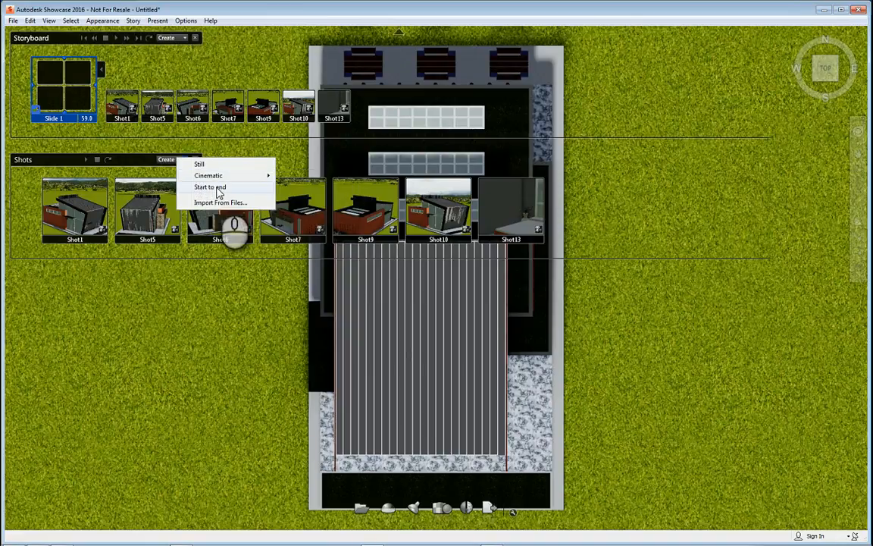
{"action": "mouse_move", "coordinate": [213, 167]}
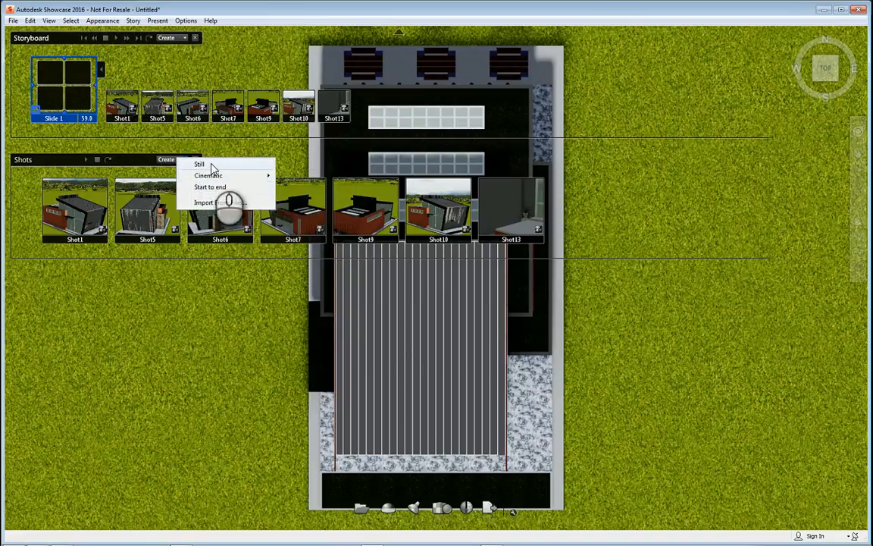
{"action": "left_click", "coordinate": [200, 163]}
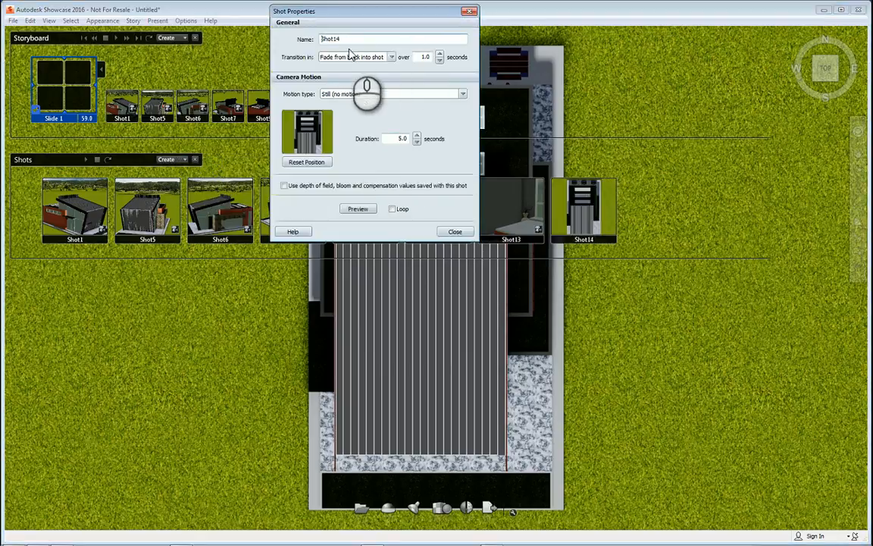
- Give Shot14 an animate-to-shot transition and cinematic crane up/left motion, preview it, and close
{"action": "left_click", "coordinate": [391, 58]}
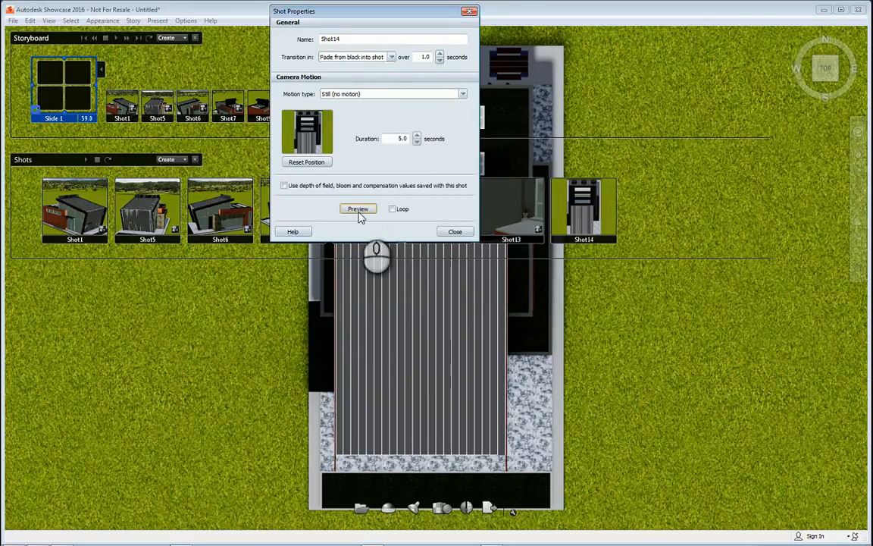
{"action": "left_click", "coordinate": [358, 209]}
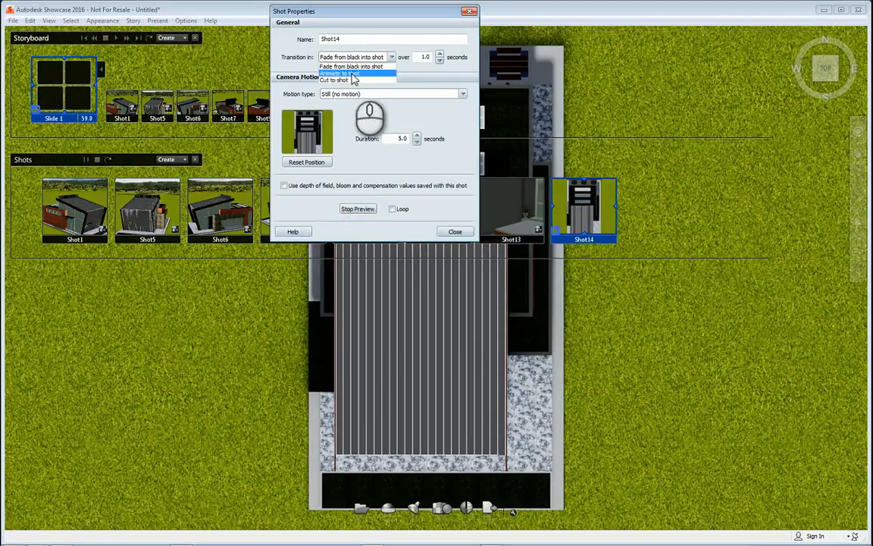
{"action": "left_click", "coordinate": [343, 72]}
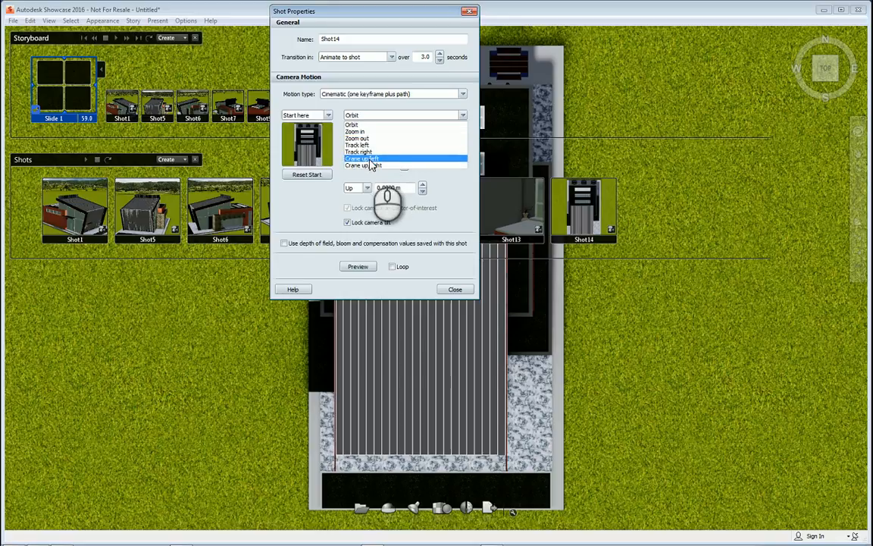
{"action": "mouse_move", "coordinate": [371, 146]}
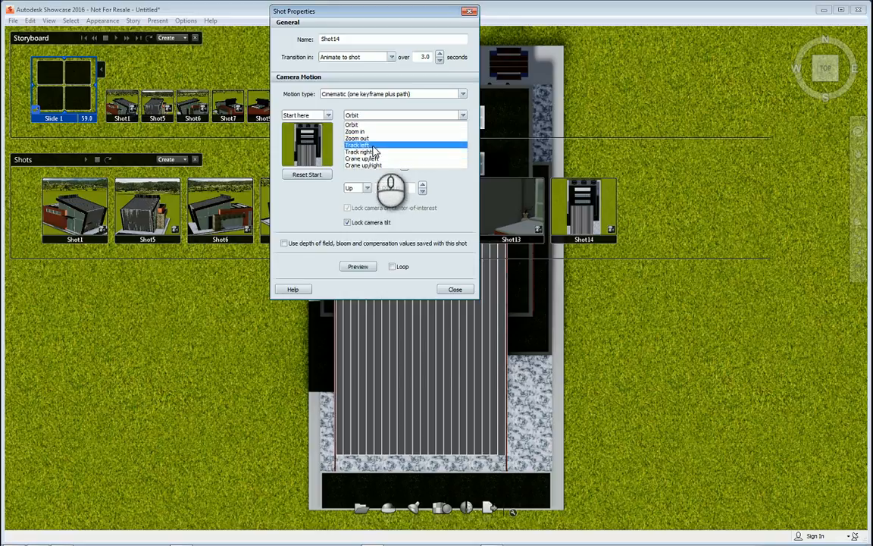
{"action": "left_click", "coordinate": [364, 159]}
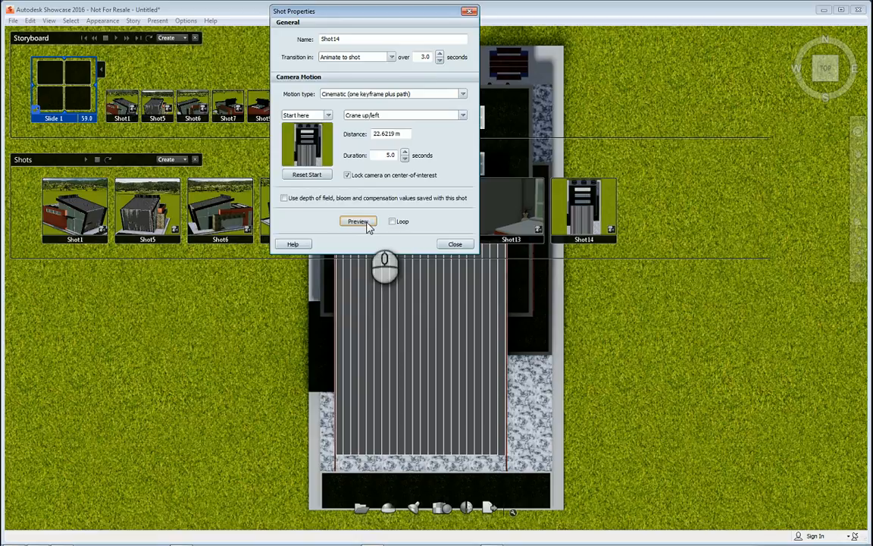
{"action": "left_click", "coordinate": [358, 222]}
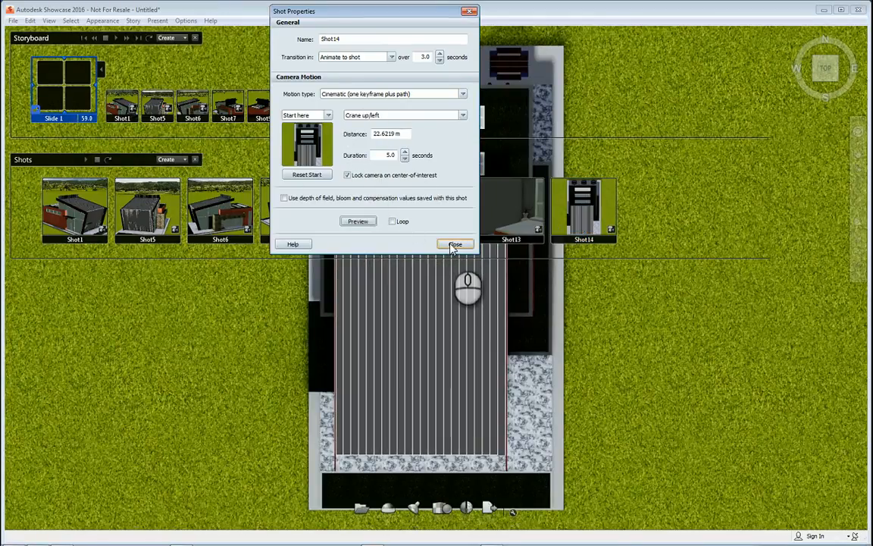
{"action": "left_click", "coordinate": [455, 243]}
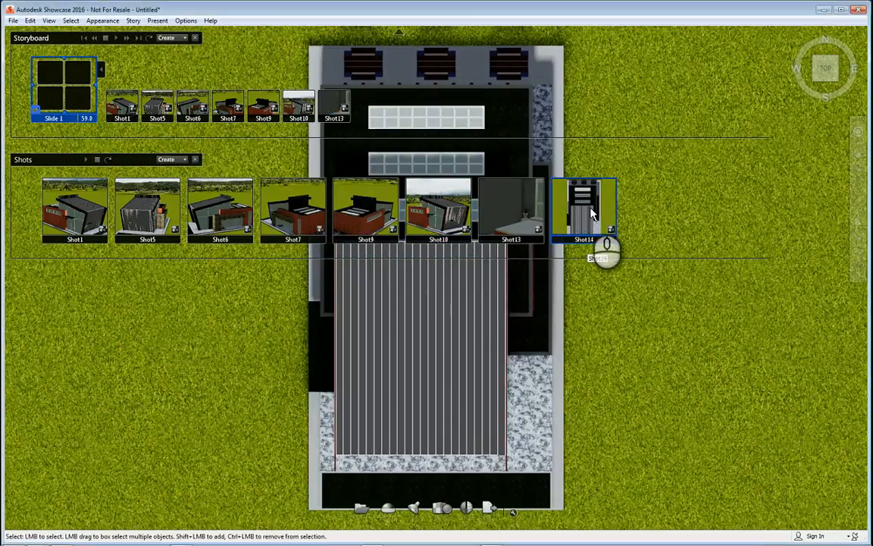
- Bring up Shot14's shortcut menu with rename, delete, save as movie and properties
{"action": "right_click", "coordinate": [584, 213]}
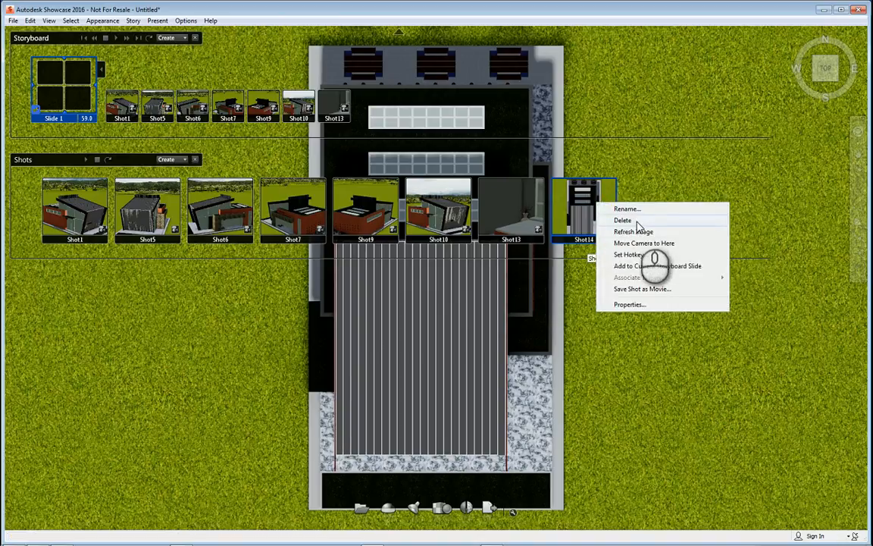
{"action": "mouse_move", "coordinate": [646, 250]}
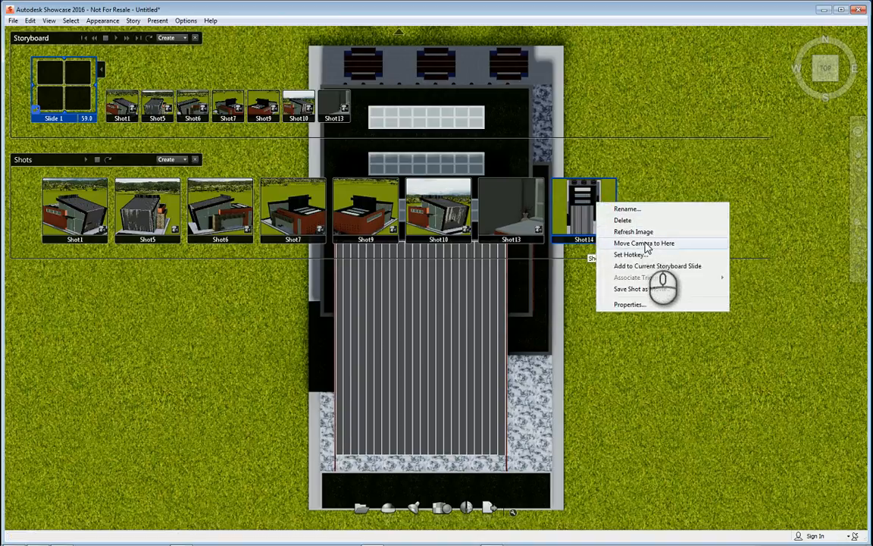
{"action": "mouse_move", "coordinate": [640, 254]}
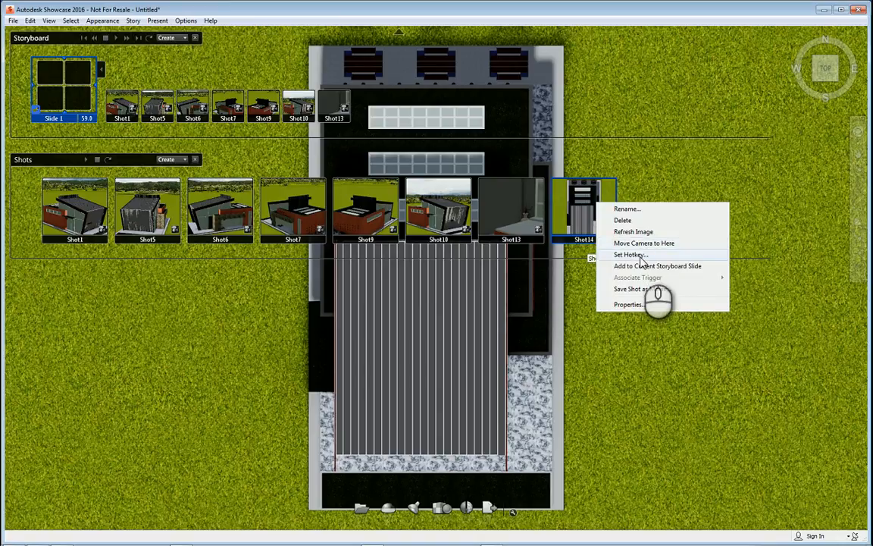
{"action": "mouse_move", "coordinate": [658, 267]}
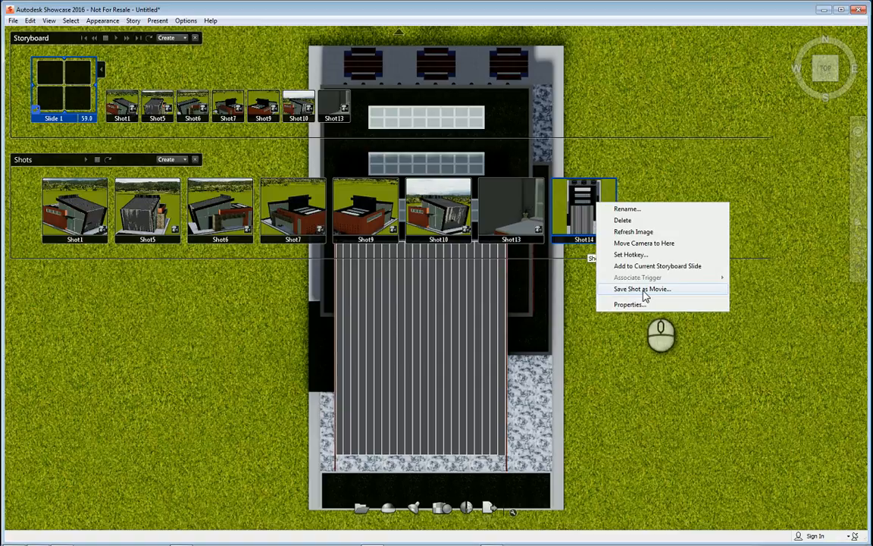
{"action": "mouse_move", "coordinate": [643, 297]}
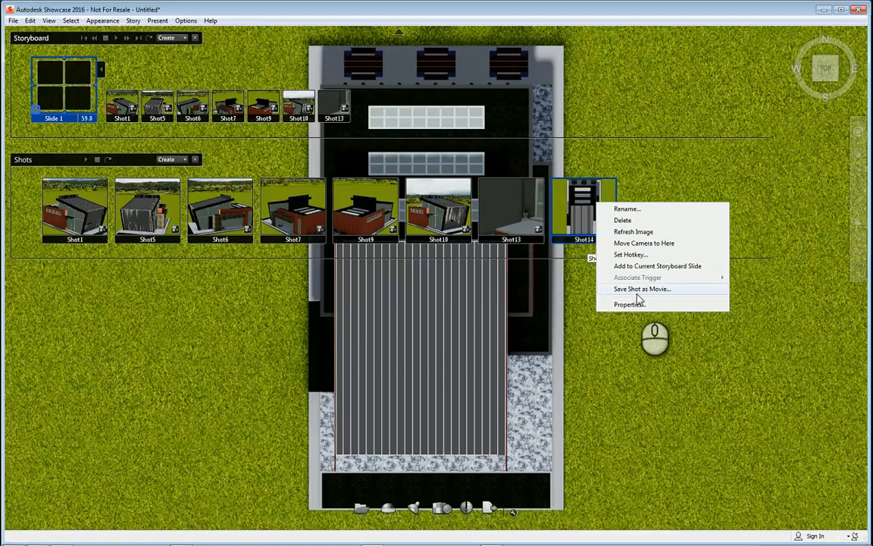
{"action": "mouse_move", "coordinate": [629, 304]}
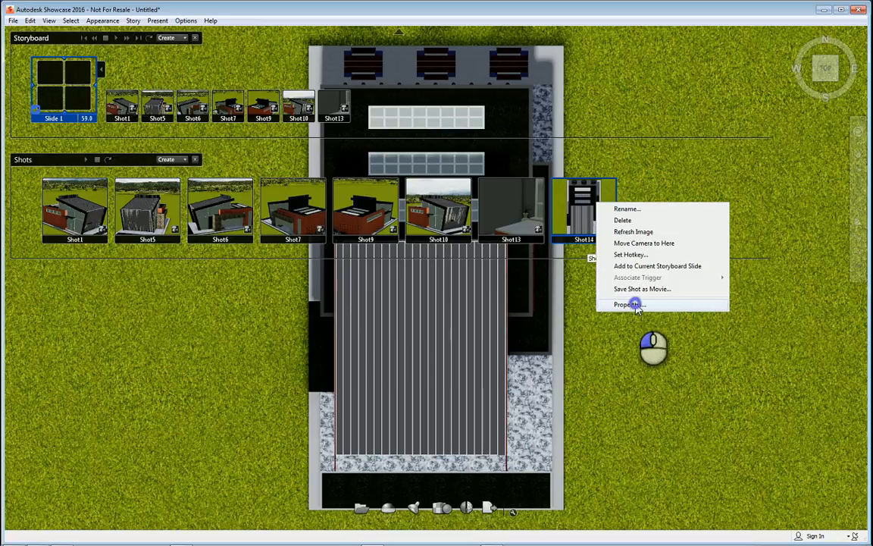
{"action": "left_click", "coordinate": [627, 303]}
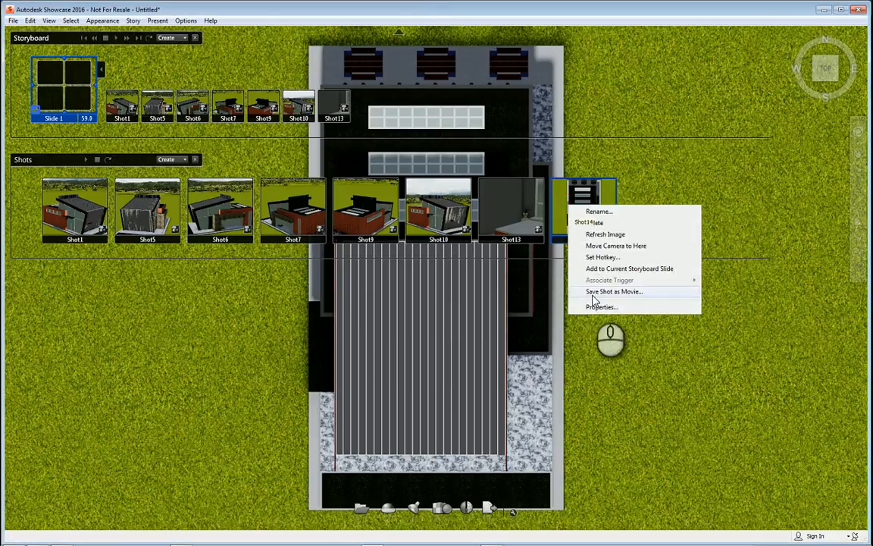
- Delete Shot14 from the shots collection and show the Story commands
{"action": "left_click", "coordinate": [149, 209]}
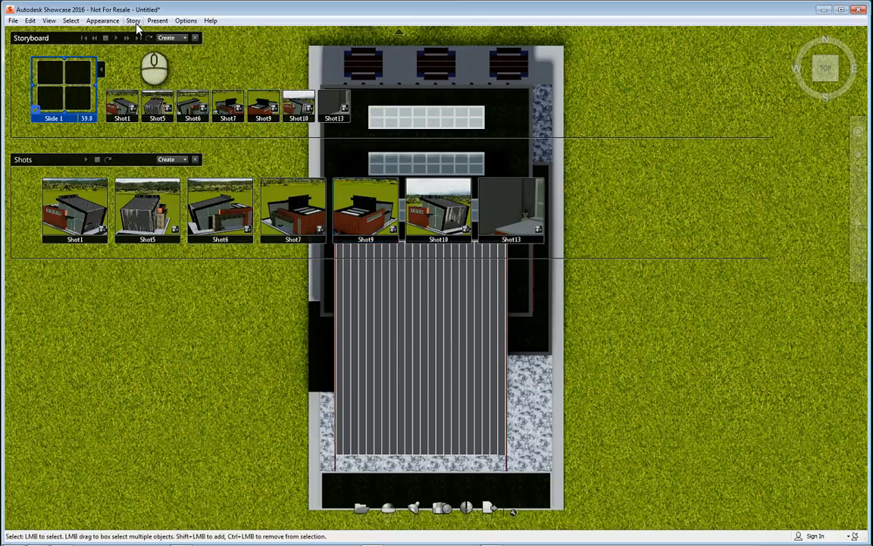
{"action": "left_click", "coordinate": [134, 21]}
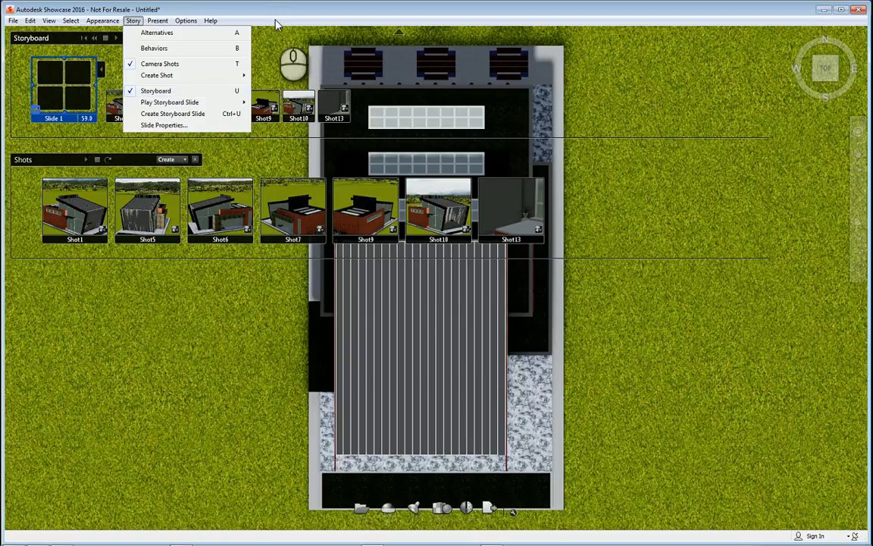
- Dismiss the Story menu and remove each shot from the storyboard slide
{"action": "left_click", "coordinate": [297, 104]}
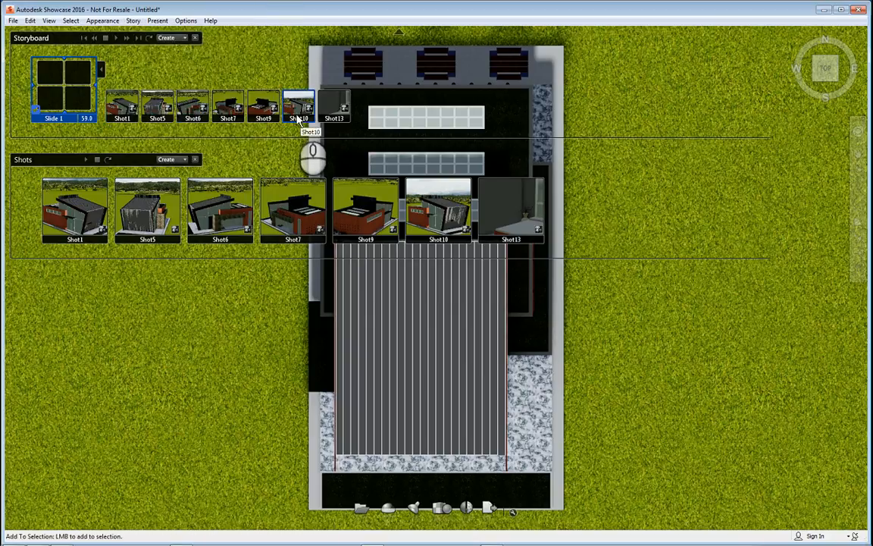
{"action": "right_click", "coordinate": [123, 105]}
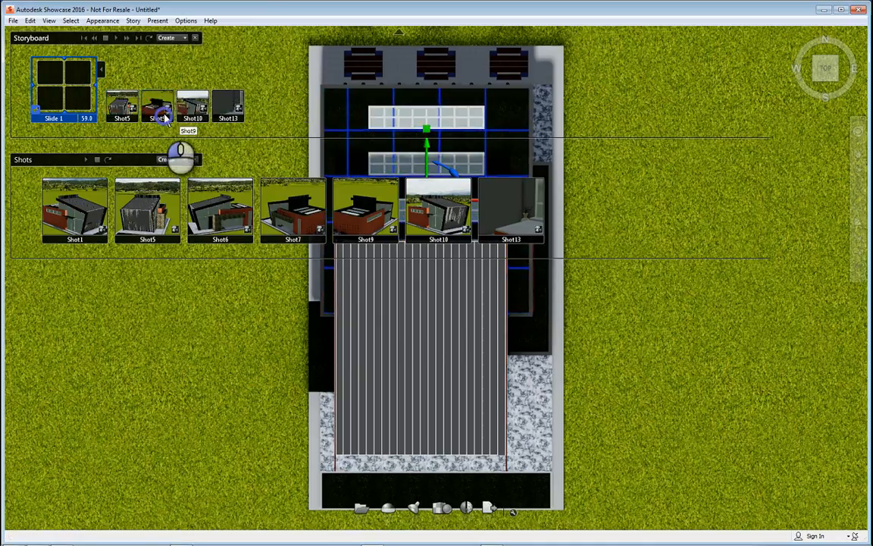
{"action": "right_click", "coordinate": [158, 106]}
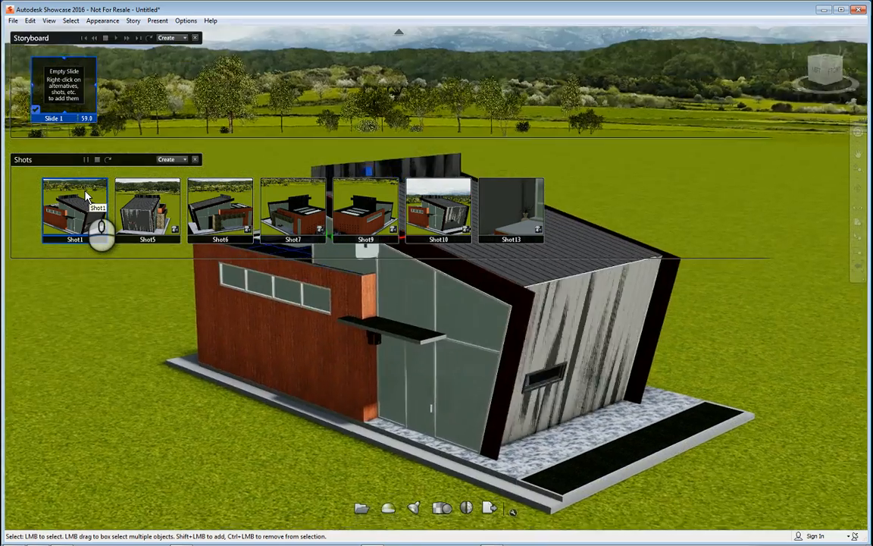
- Add the collection's shots back to the current storyboard slide, starting with Shot1
{"action": "right_click", "coordinate": [76, 209]}
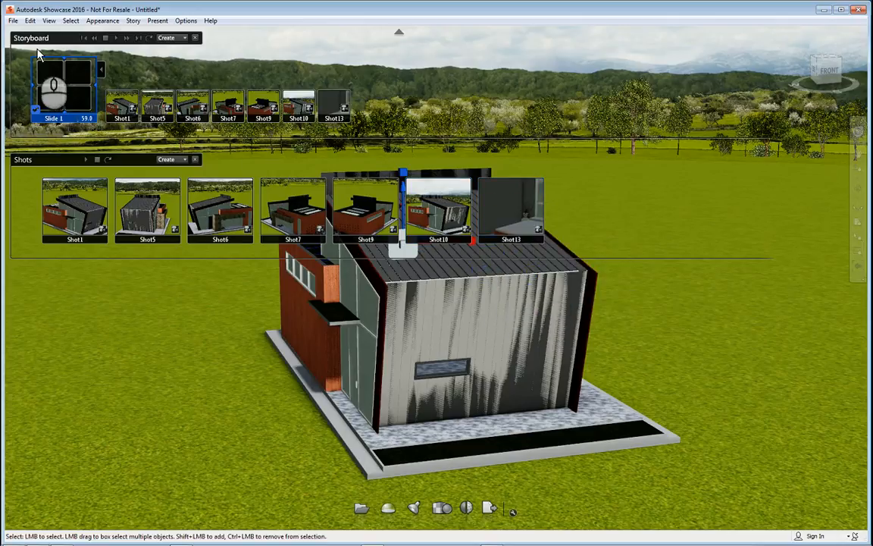
{"action": "mouse_move", "coordinate": [116, 44]}
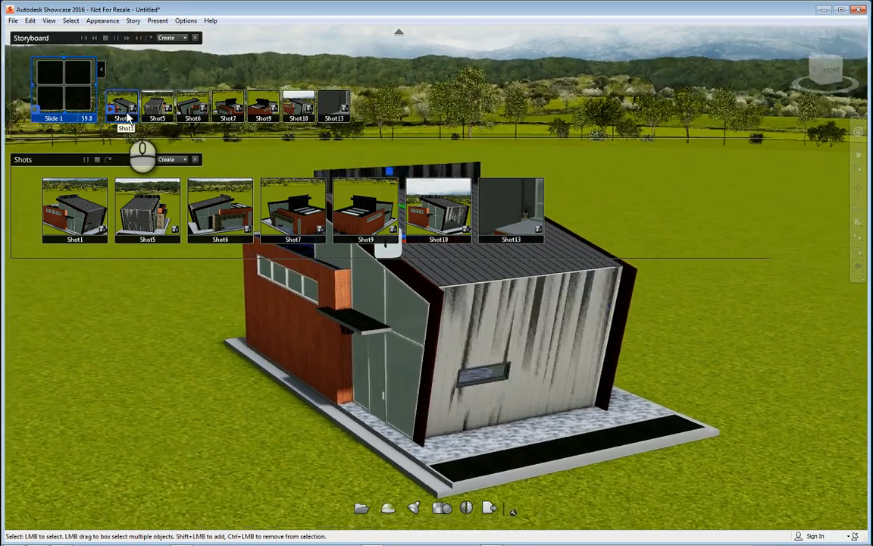
- Animate the camera into Shot5 from the storyboard and replay the move
{"action": "left_click", "coordinate": [75, 209]}
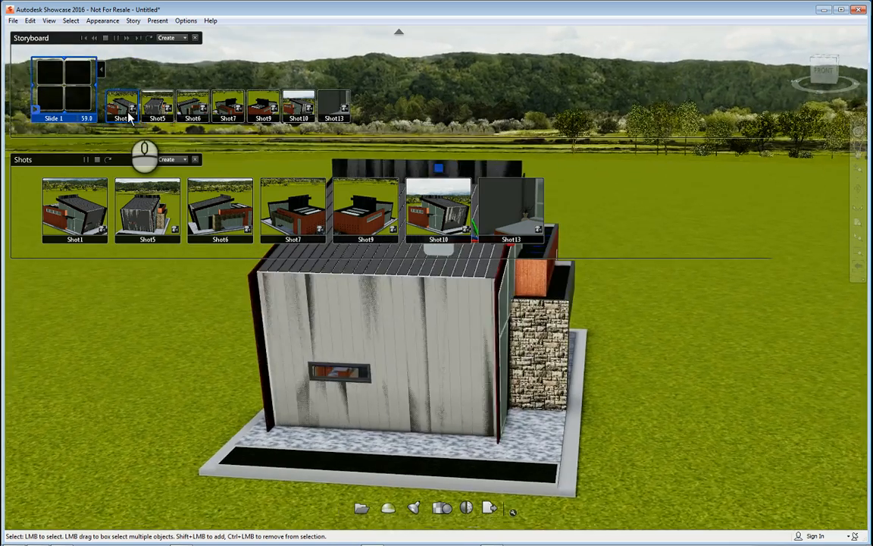
{"action": "left_click", "coordinate": [147, 209]}
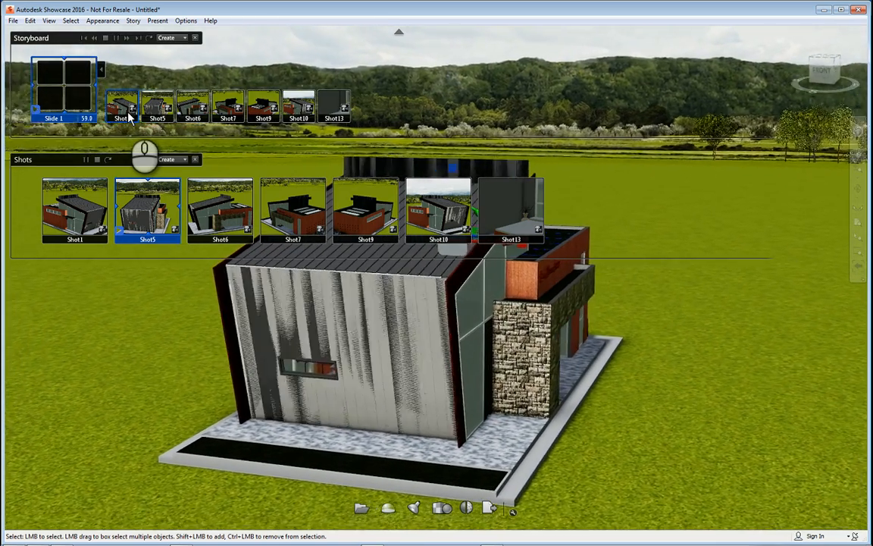